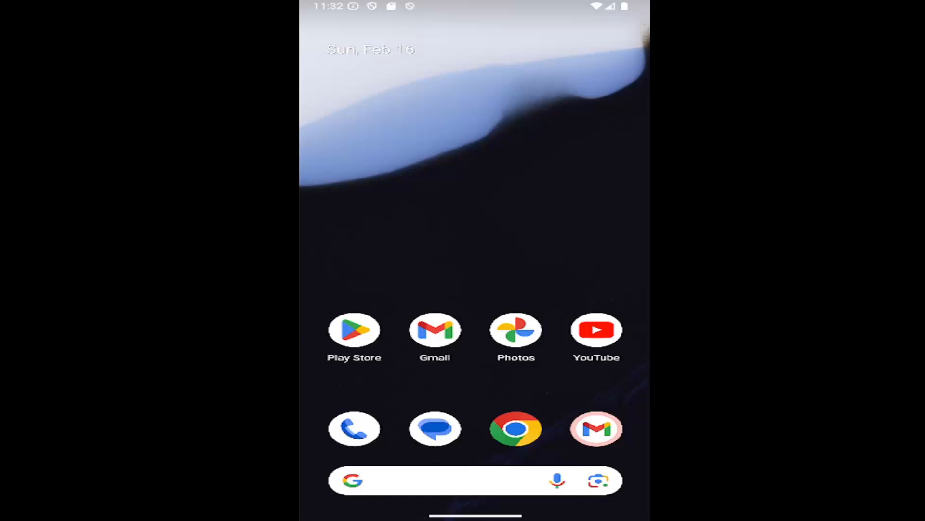
Swipe up from the home screen to reveal the full app drawer.
scroll("up", 3)
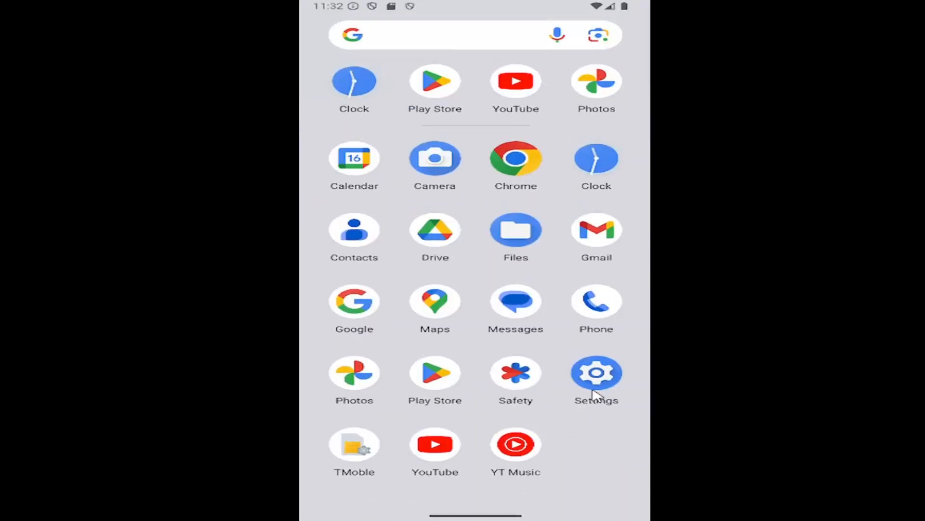
mouse_move(584, 315)
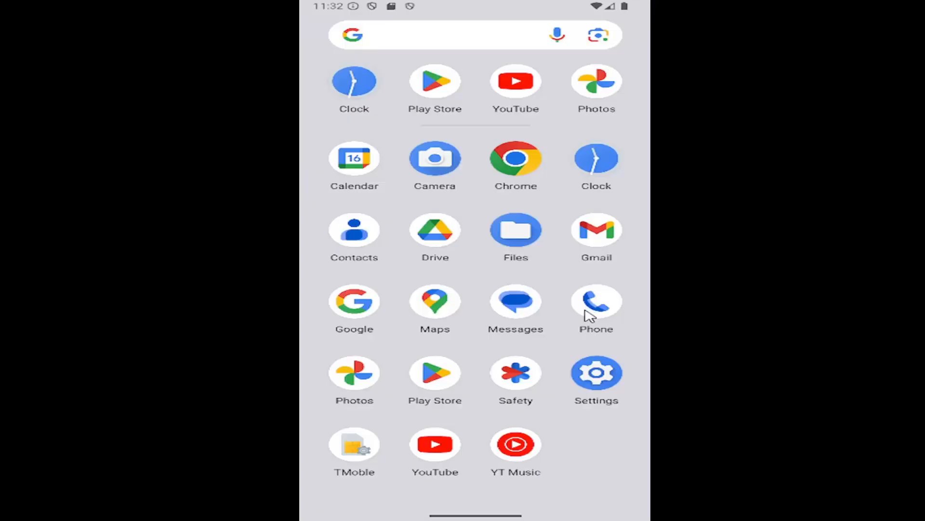
Launch the Phone app and open its Settings from the three-dot menu.
left_click(596, 302)
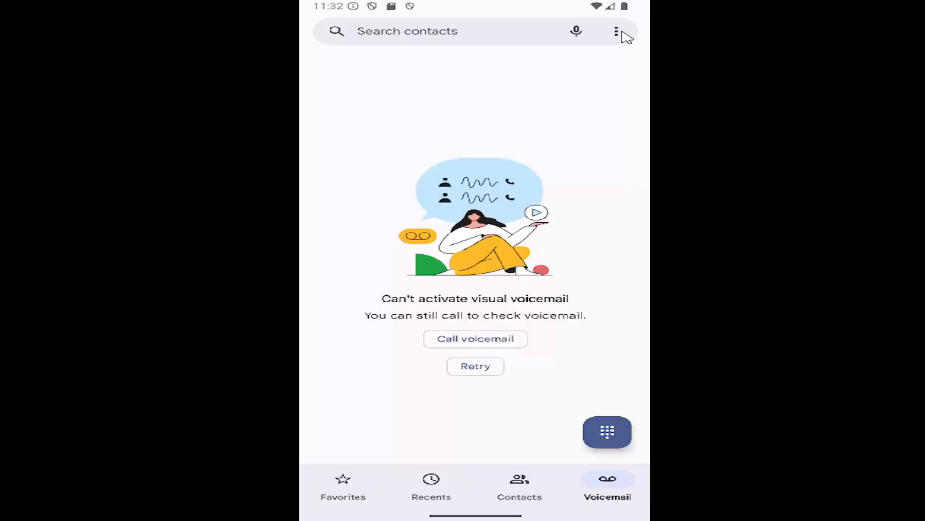
left_click(616, 31)
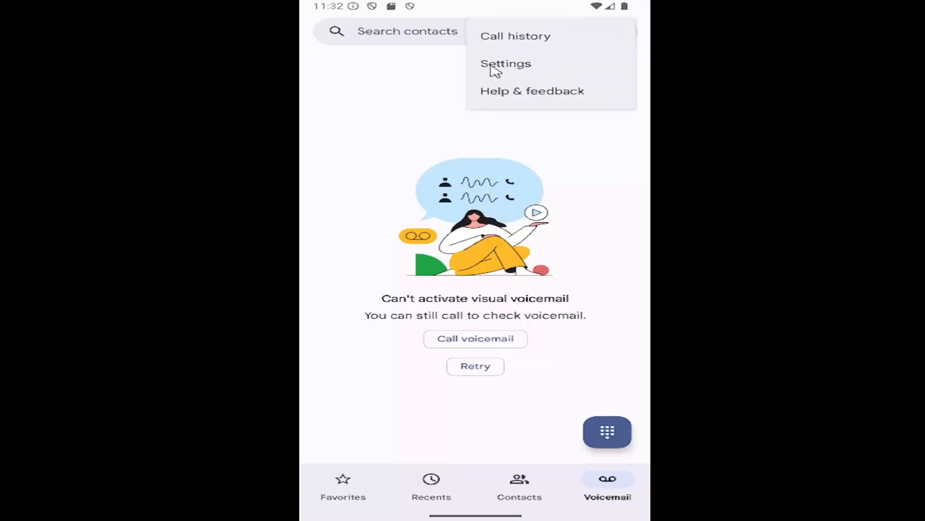
left_click(506, 63)
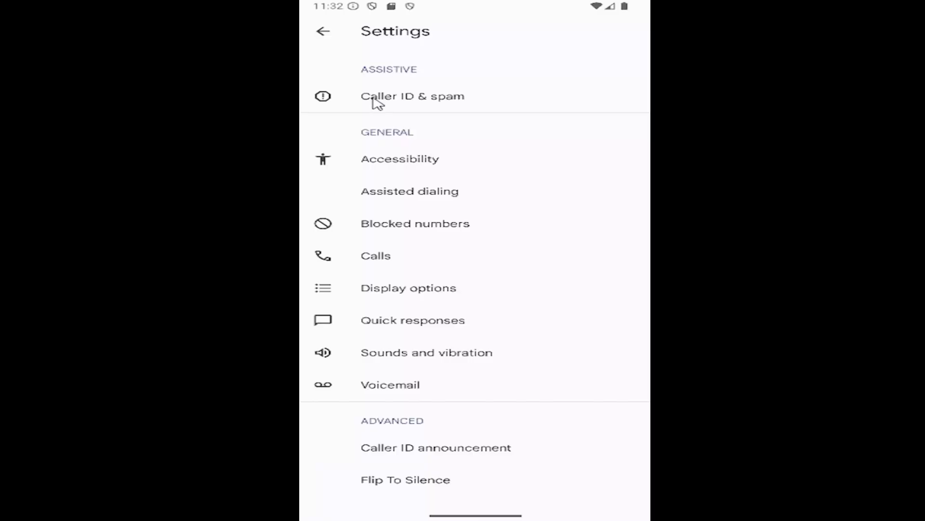
Enable 'Filter spam calls' under Caller ID & spam, then return to Phone settings.
left_click(413, 96)
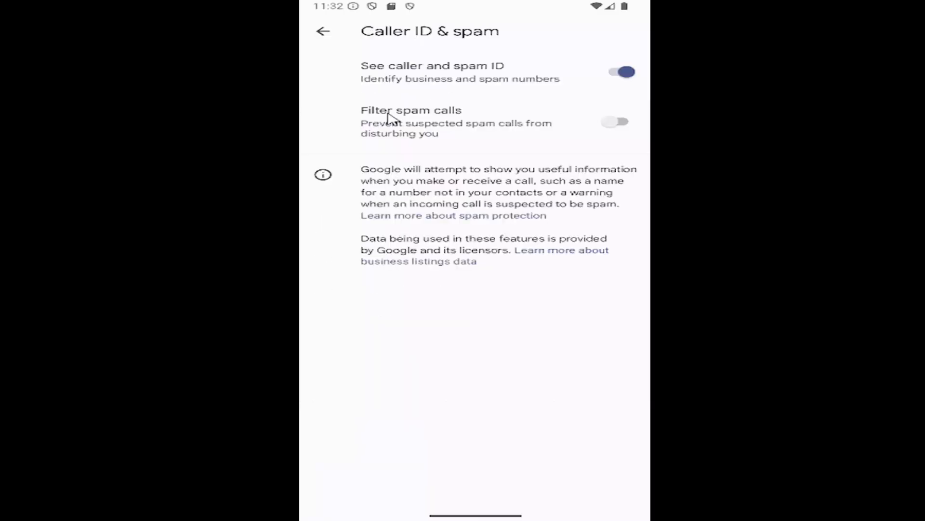
mouse_move(379, 134)
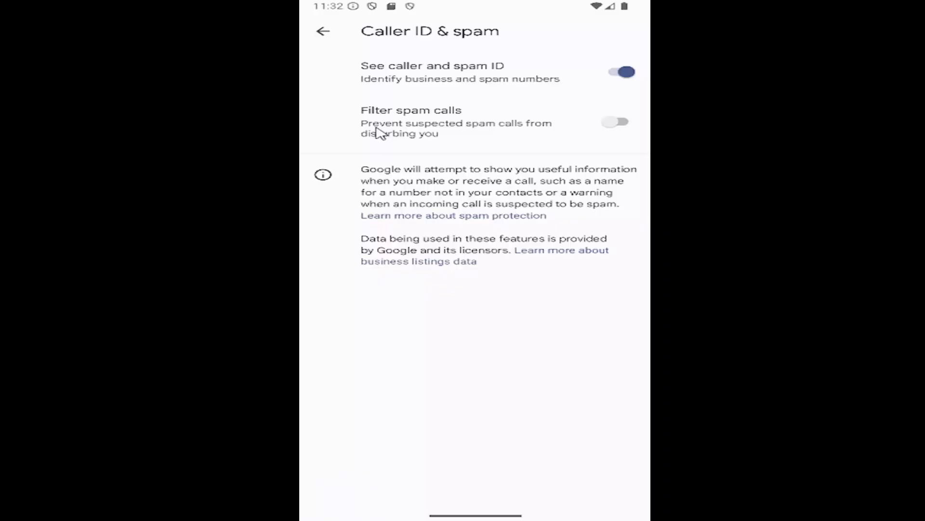
mouse_move(420, 143)
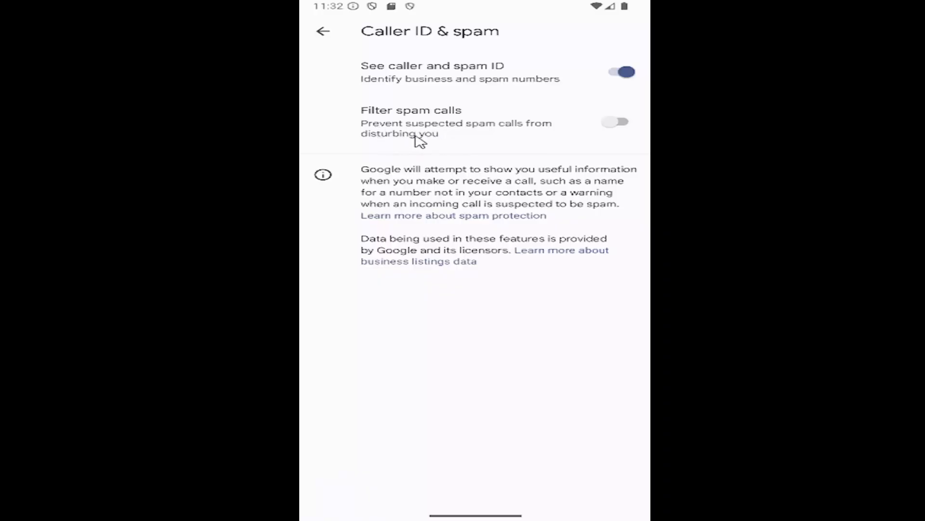
mouse_move(615, 122)
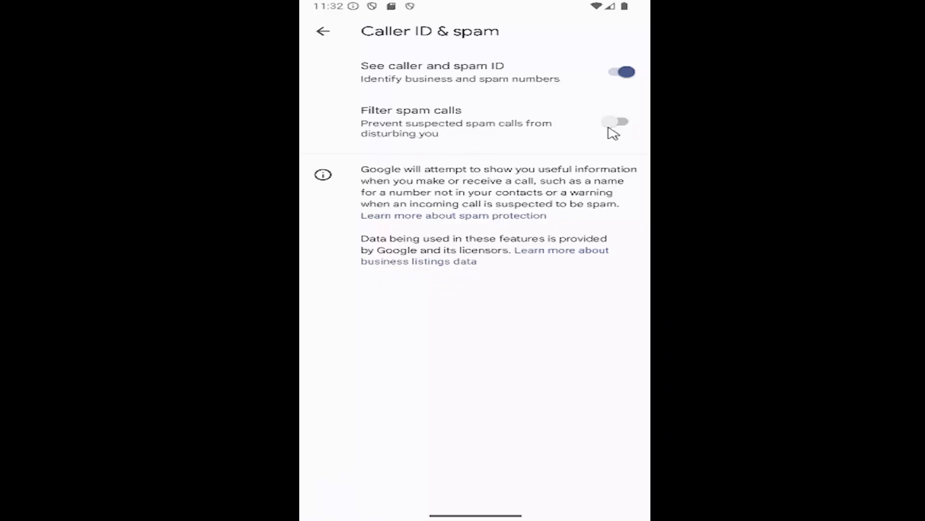
left_click(621, 122)
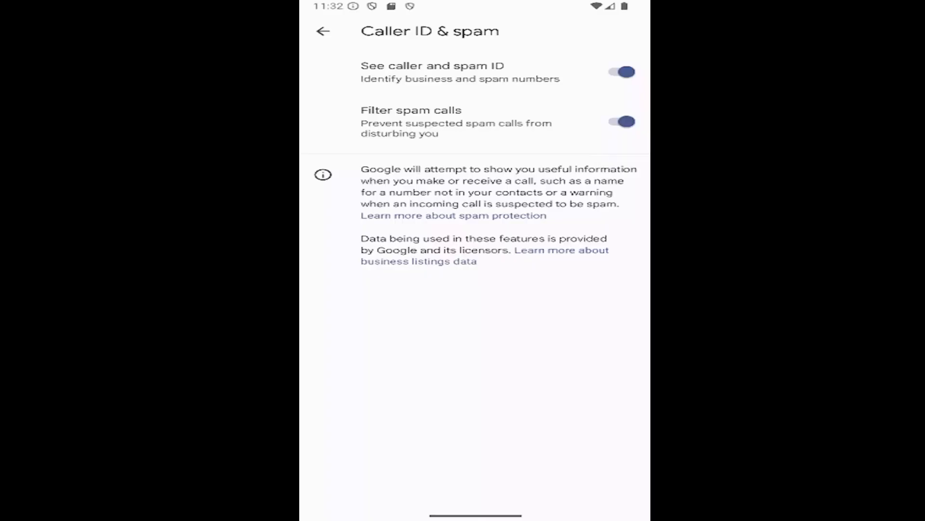
left_click(323, 31)
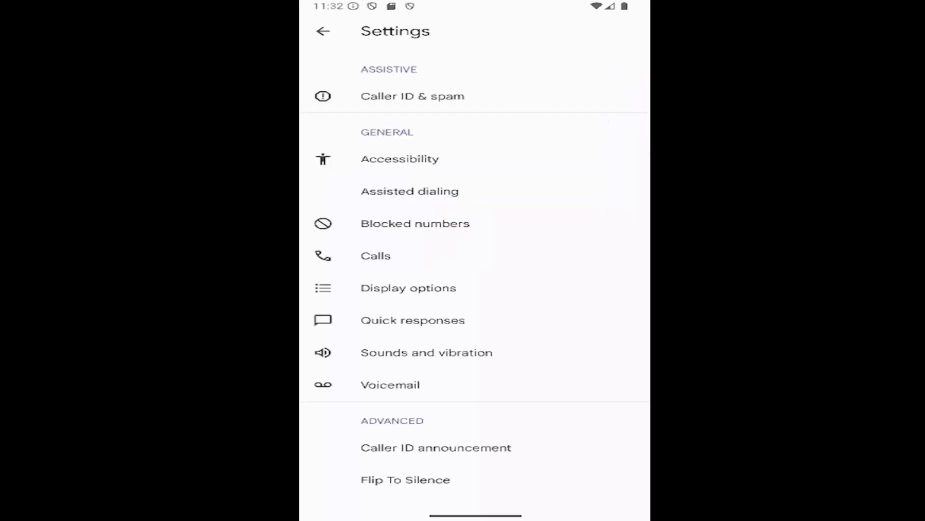